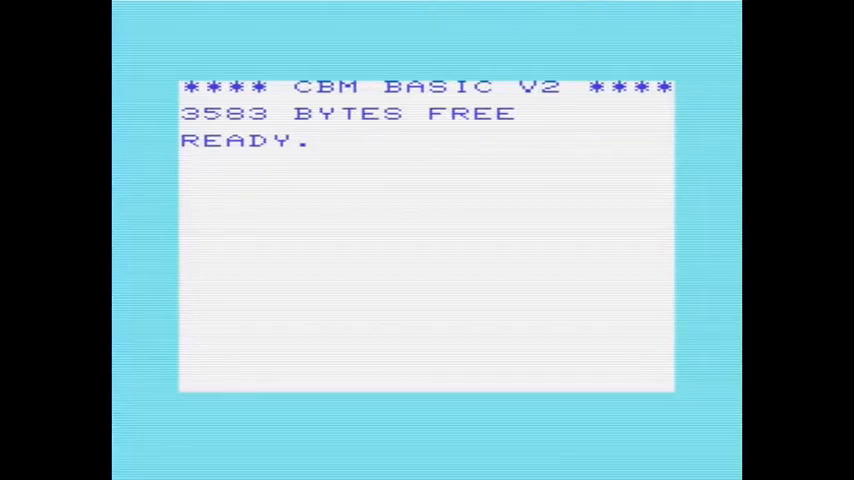
Enter BASIC line 2020 SYS 4110 so the program jumps to machine code at 4110
{"action": "type", "text": "2020"}
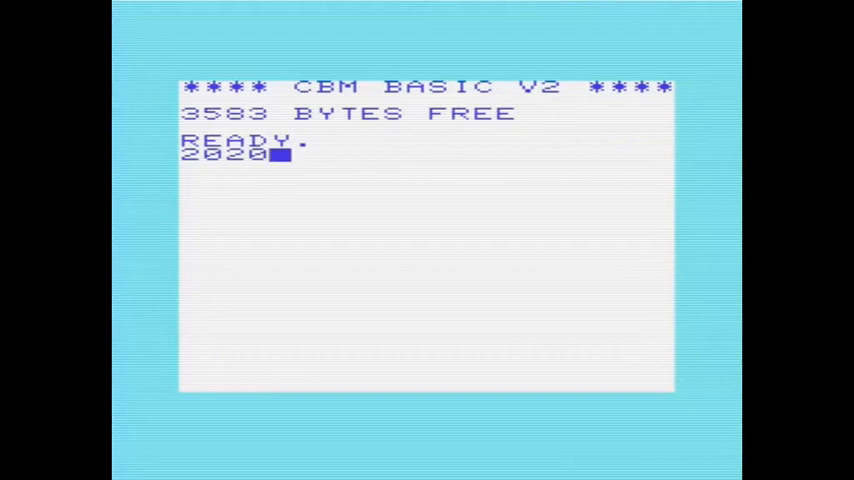
{"action": "type", "text": "SYS"}
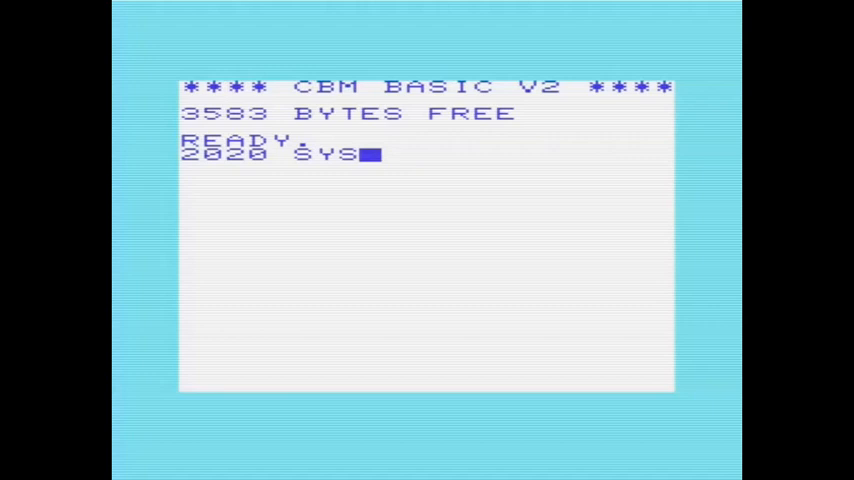
{"action": "type", "text": "411"}
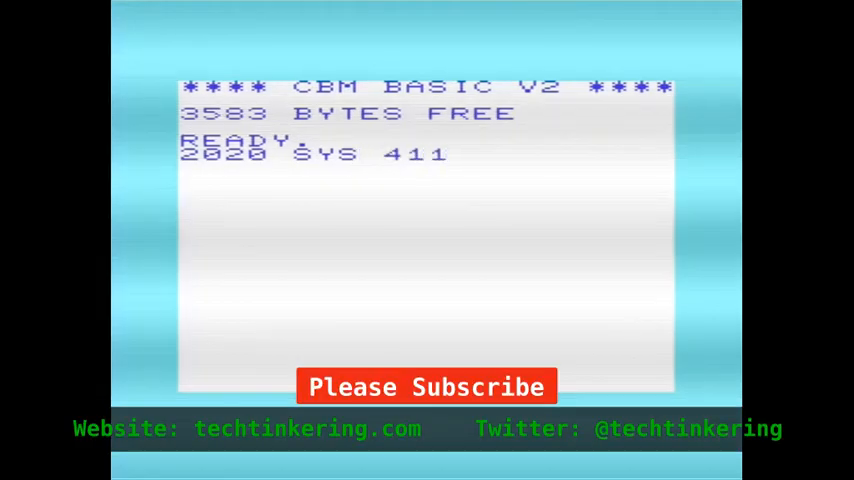
{"action": "type", "text": "0"}
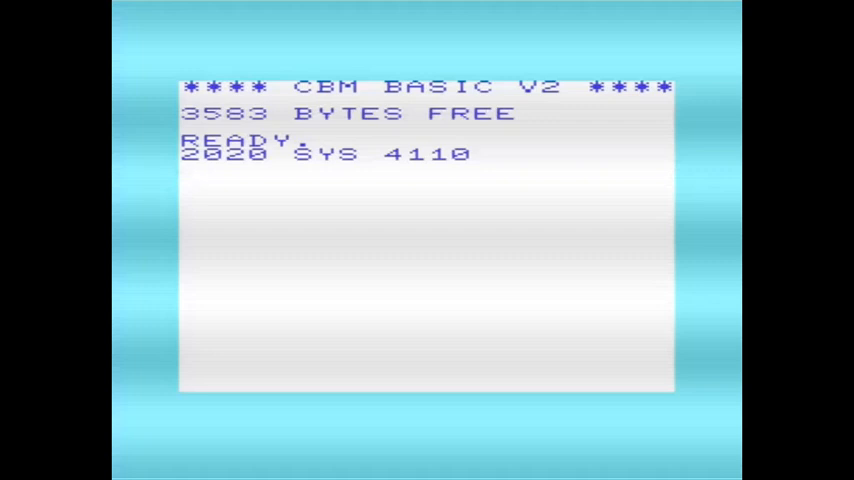
Launch VICMON with SYS 24576 and begin an M memory command at its prompt
{"action": "type", "text": "SYS 2"}
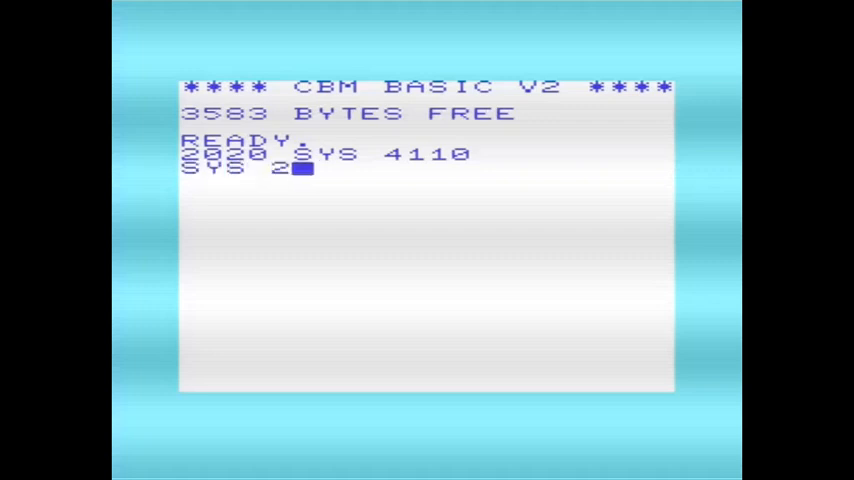
{"action": "type", "text": "4576"}
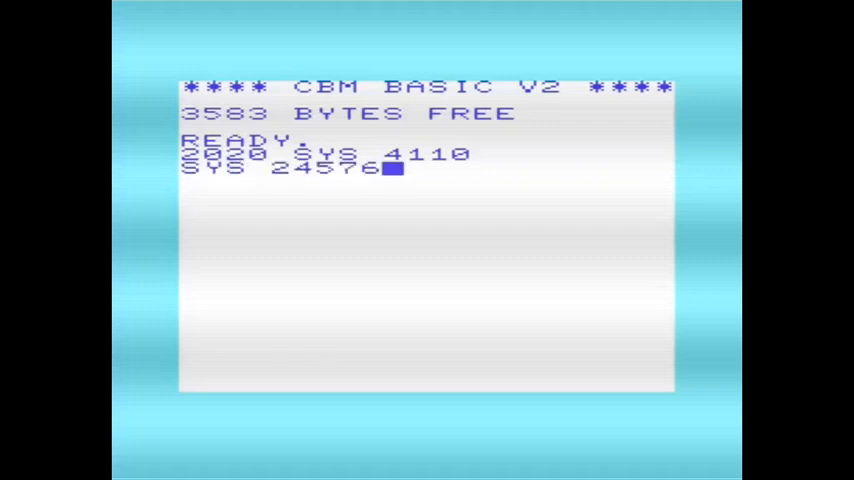
{"action": "key", "text": "Return"}
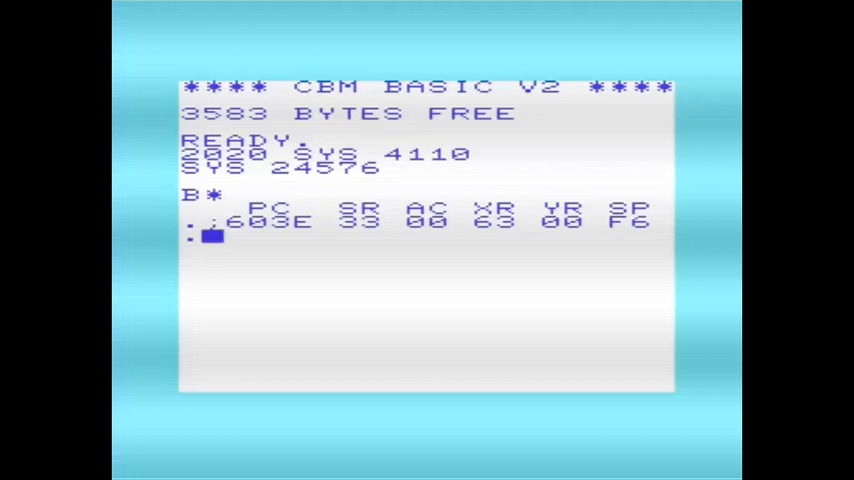
{"action": "type", "text": "M"}
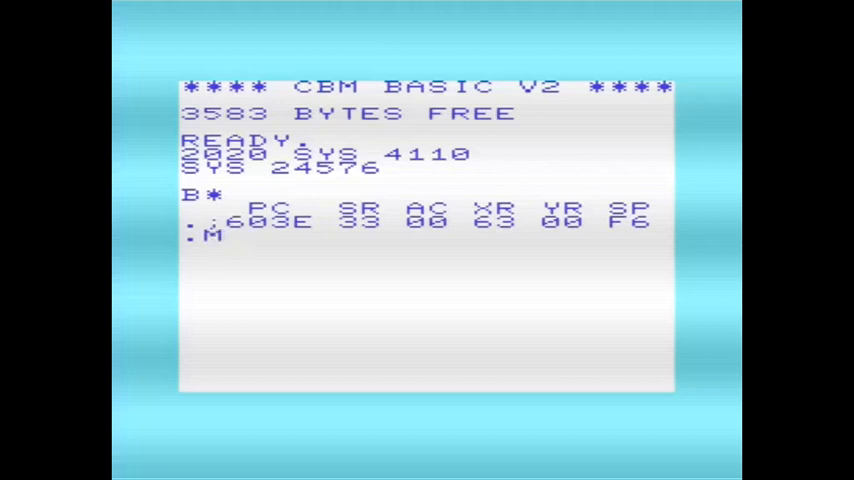
Complete the memory dump command from address 1001 where the BASIC program starts
{"action": "type", "text": "100"}
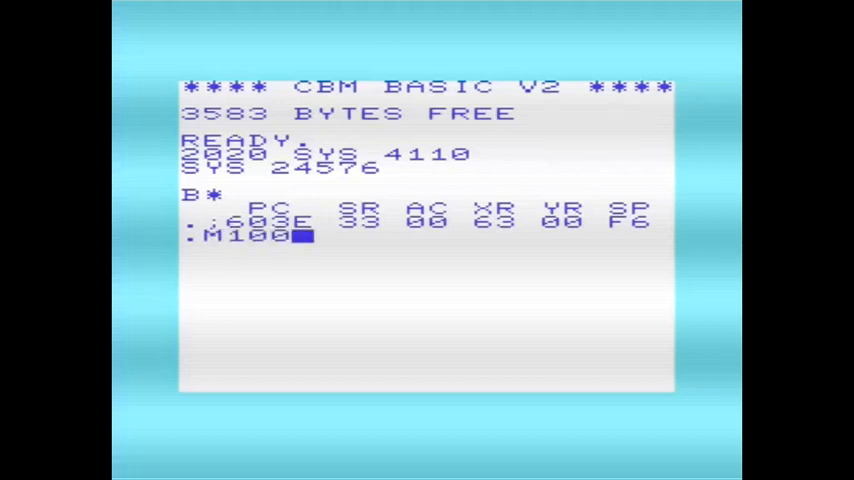
{"action": "type", "text": "1"}
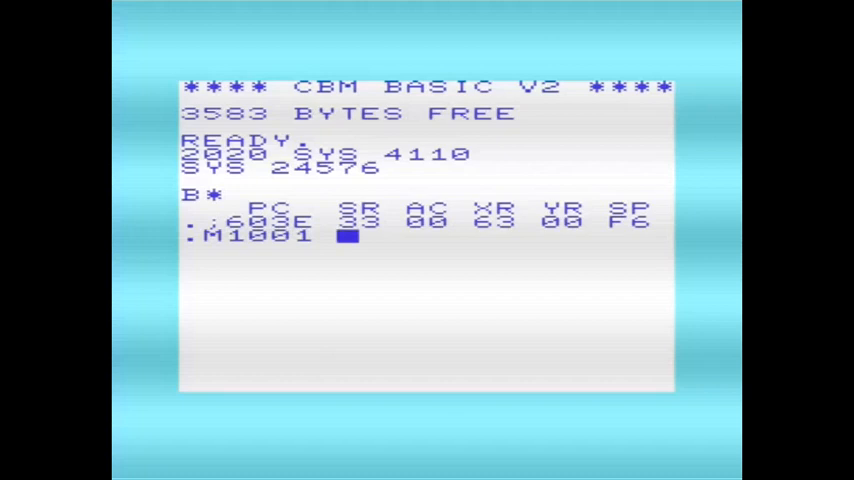
{"action": "type", "text": "10"}
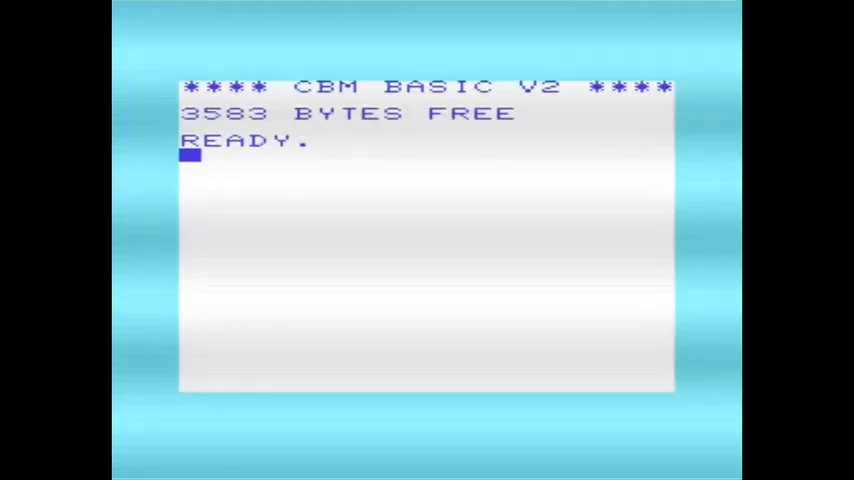
Load the first disk file with LOAD"*",8, list the copyright line, and RUN to print HELLO, WORLD!
{"action": "type", "text": "L┌"}
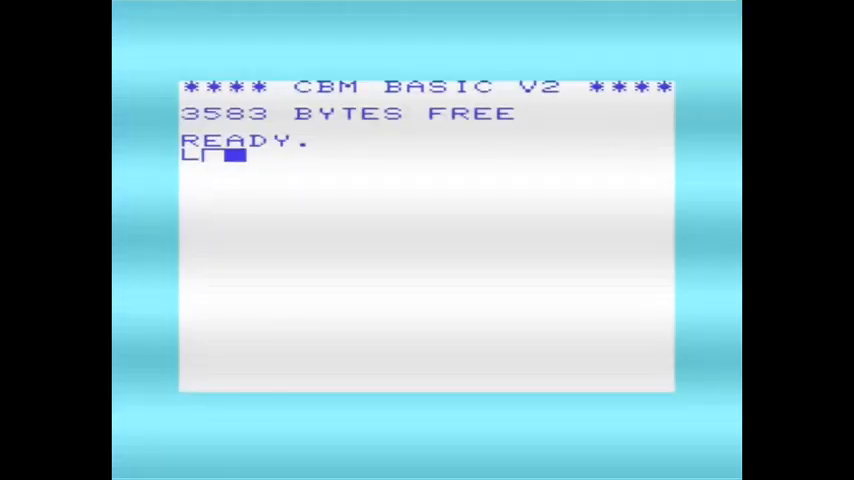
{"action": "type", "text": "\"*\",8"}
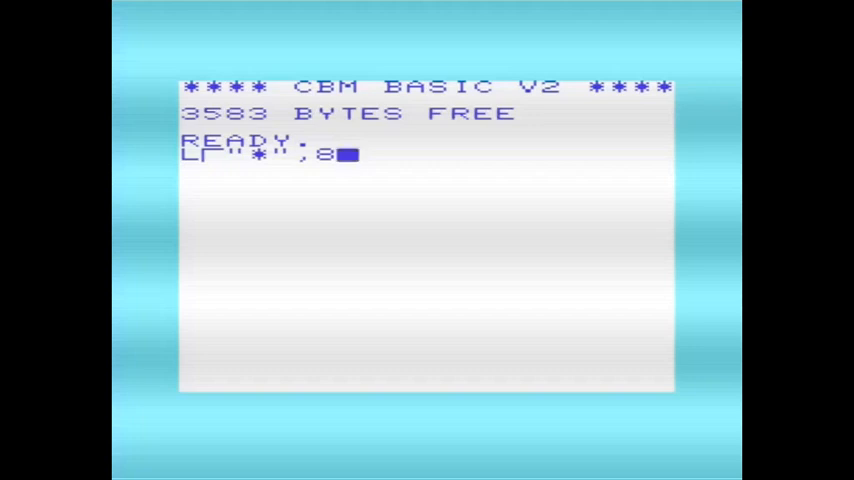
{"action": "key", "text": "Return"}
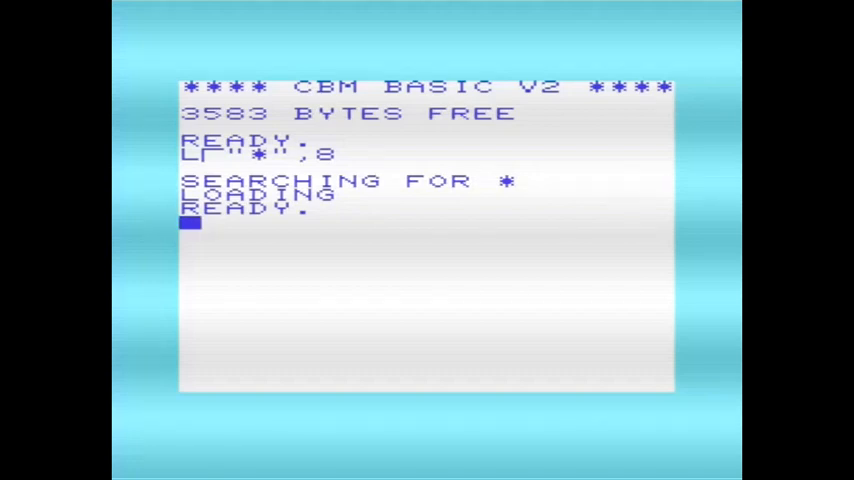
{"action": "type", "text": "L╮"}
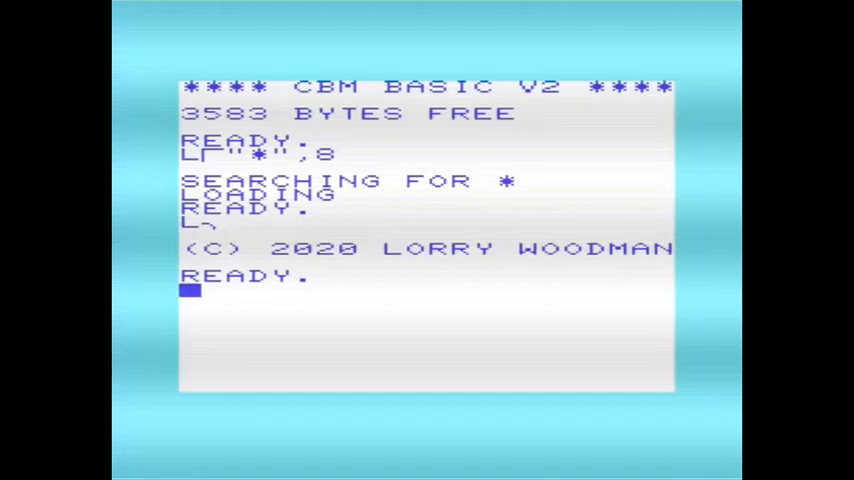
{"action": "type", "text": "RUN"}
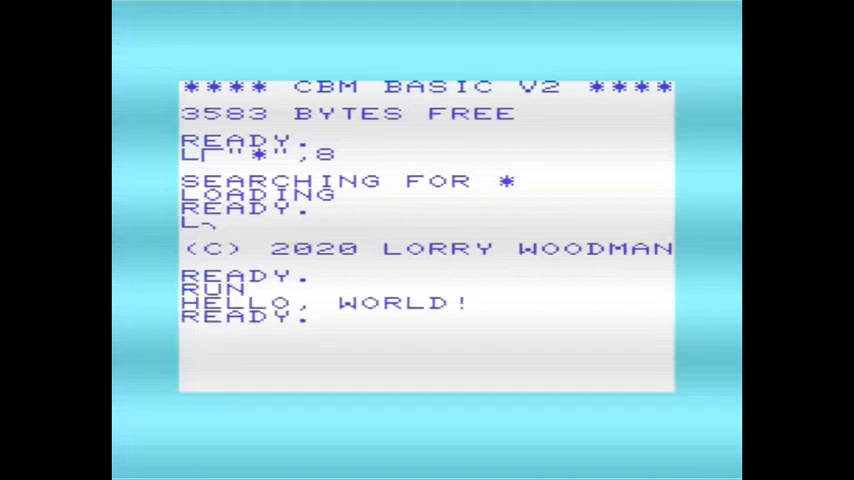